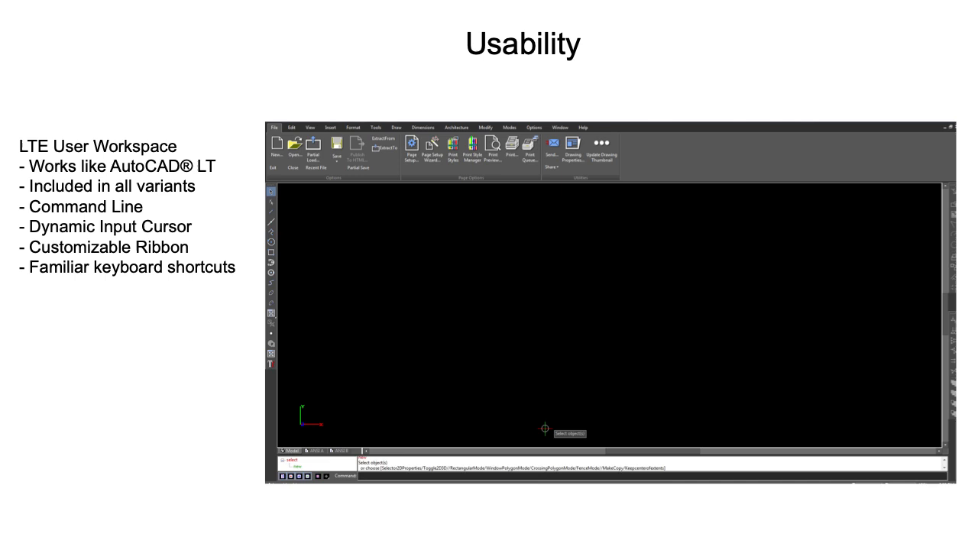
Advance from the Usability slide on the LTE User Workspace to the next slide.
{"action": "key", "text": "right"}
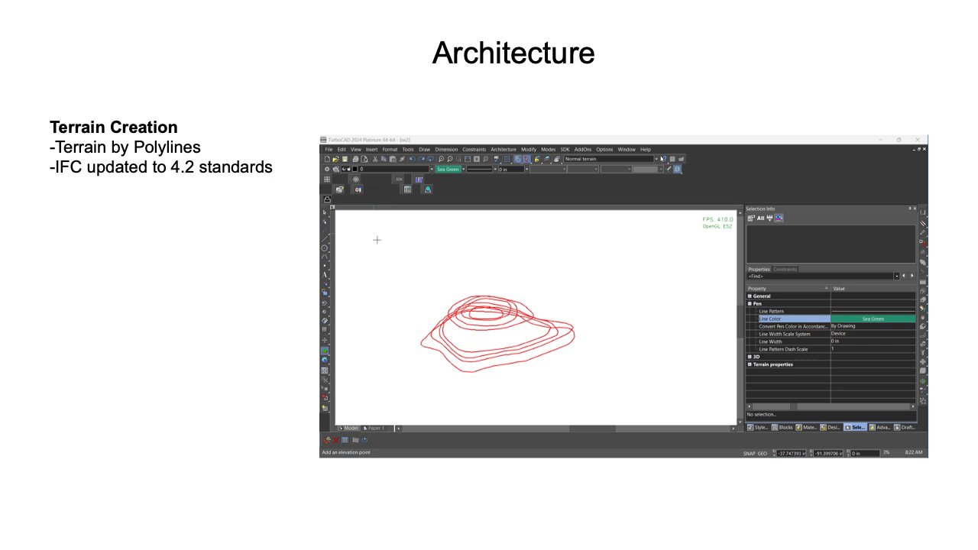
Advance through the Rendering & Visualization slide with TurboLux, Visualize and Ground Shadows to Interoperability.
{"action": "key", "text": "right"}
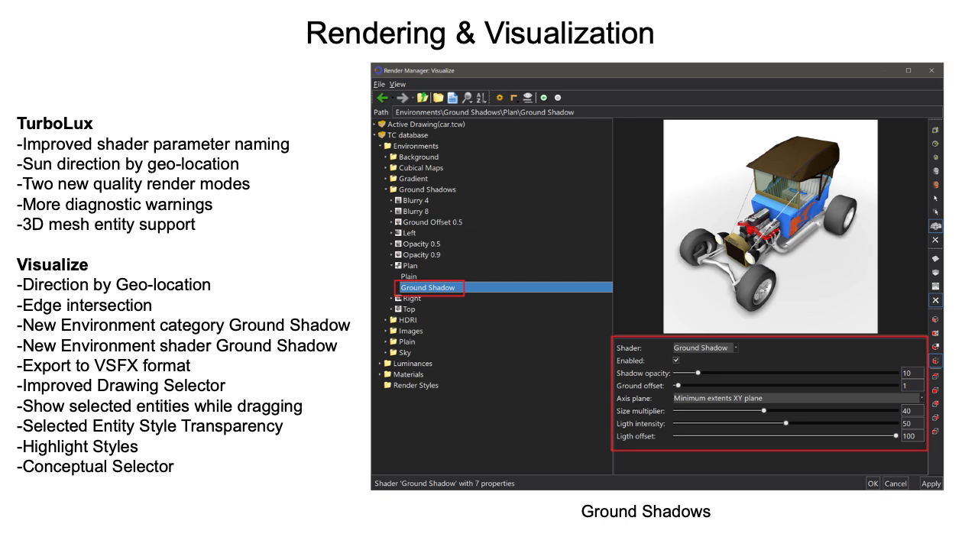
{"action": "key", "text": "right"}
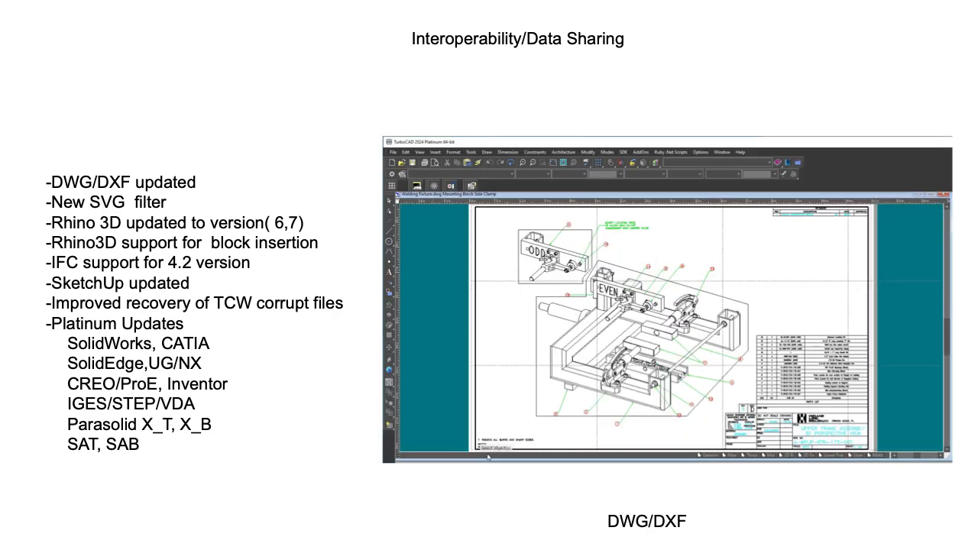
Let the Interoperability DWG/DXF demo move on to the plate drawing engraved 'EVEN'.
{"action": "left_click", "coordinate": [569, 456]}
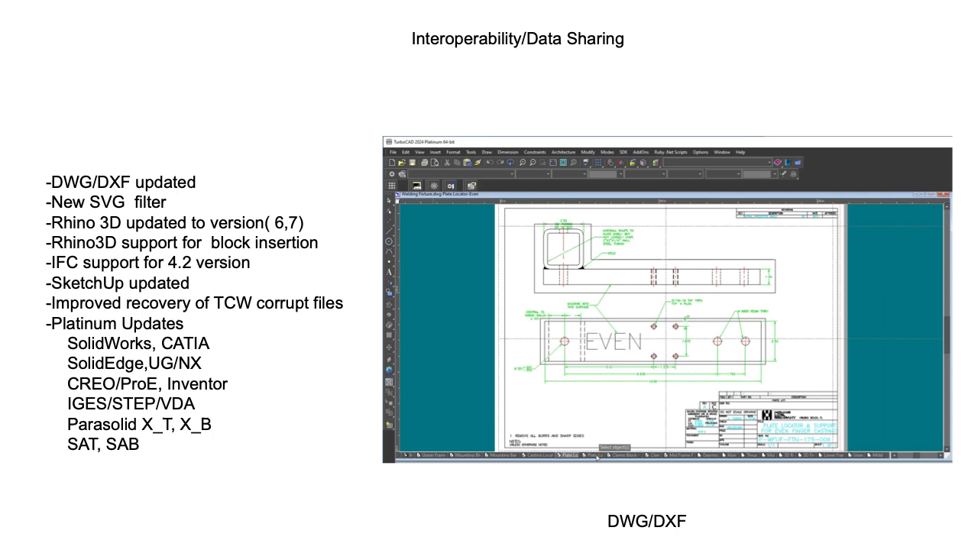